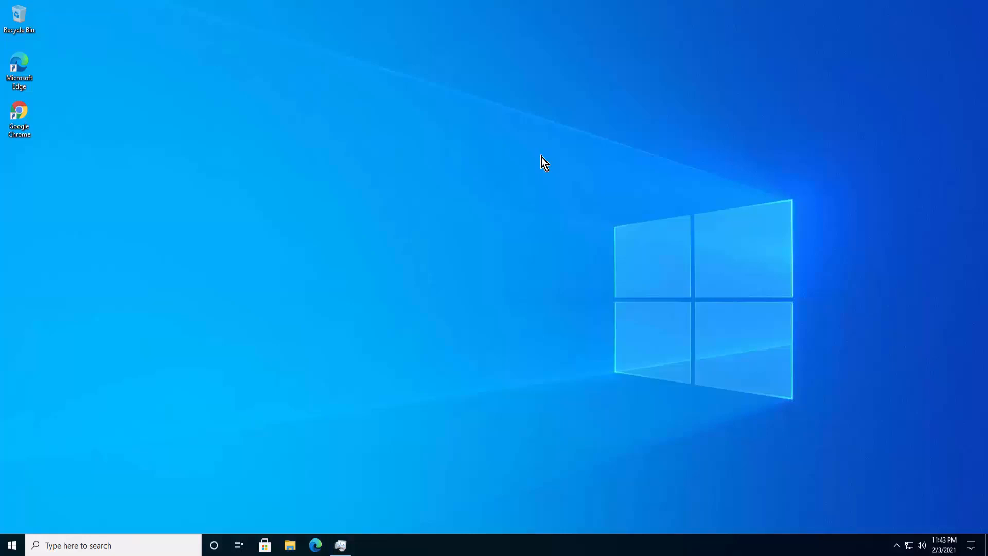
{"action": "mouse_move", "coordinate": [109, 96]}
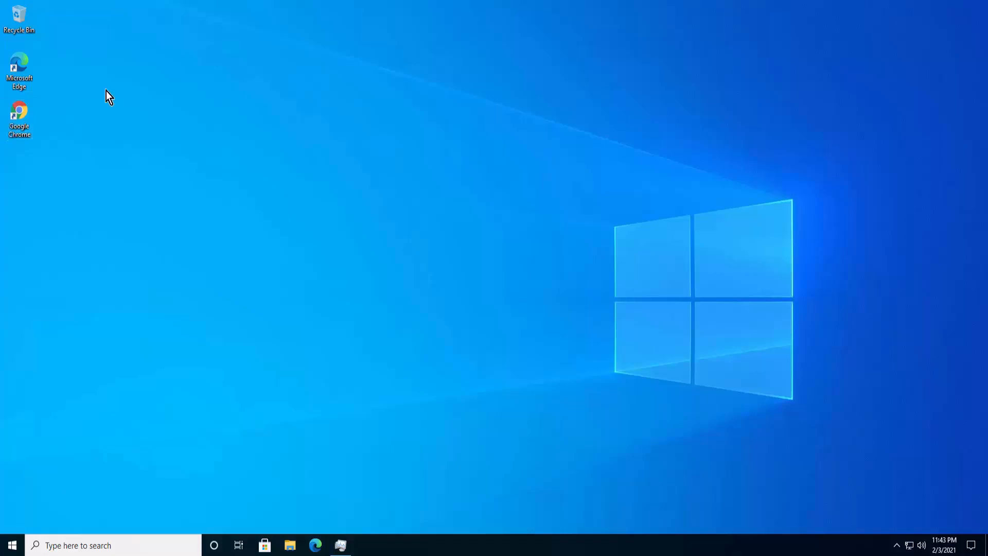
{"action": "mouse_move", "coordinate": [234, 114]}
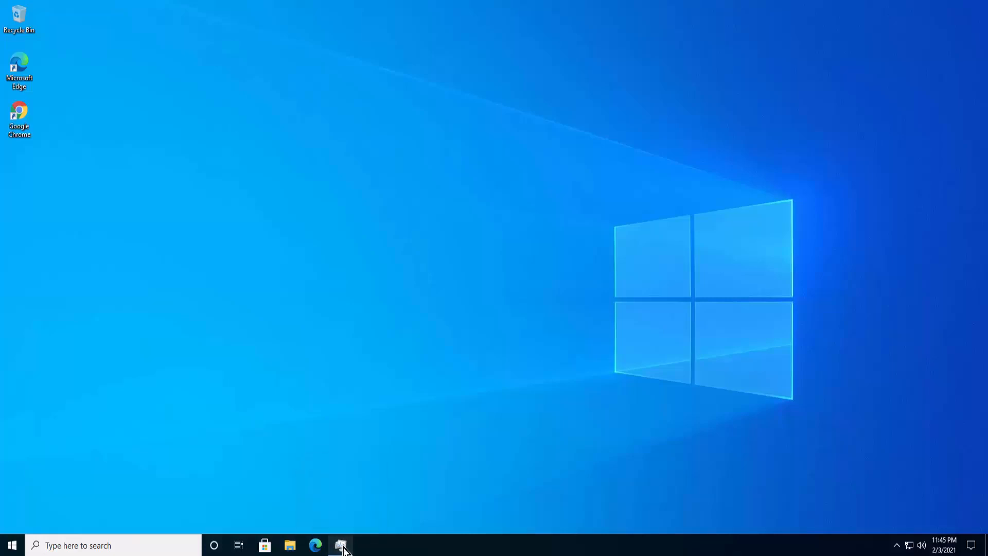
- Restore Task Manager, review process CPU usage, then close it
{"action": "left_click", "coordinate": [342, 545]}
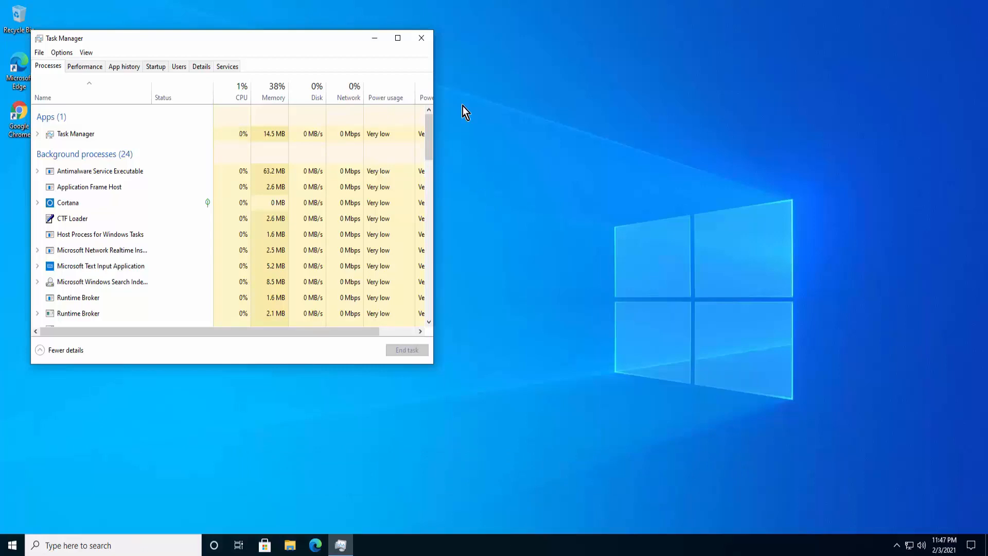
{"action": "left_click", "coordinate": [421, 38]}
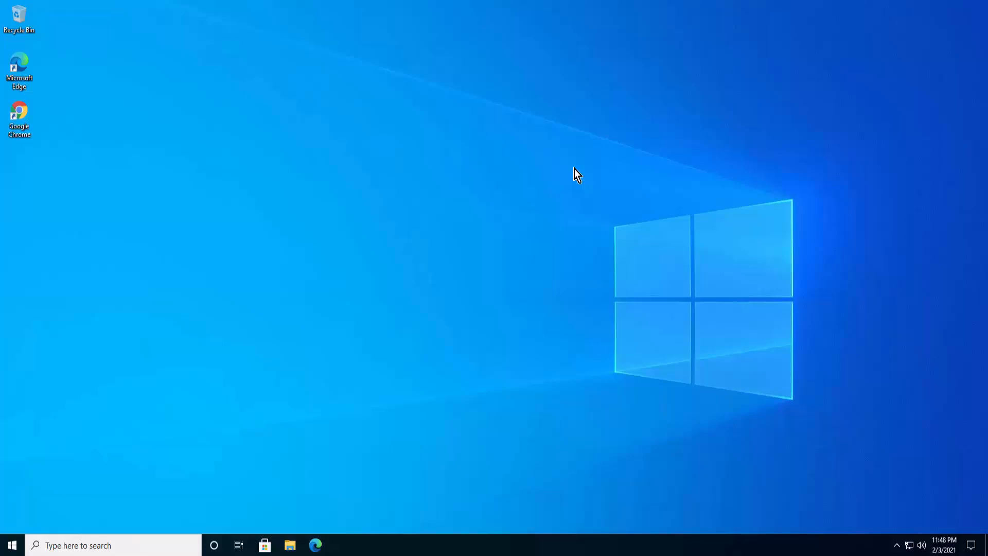
{"action": "mouse_move", "coordinate": [12, 544]}
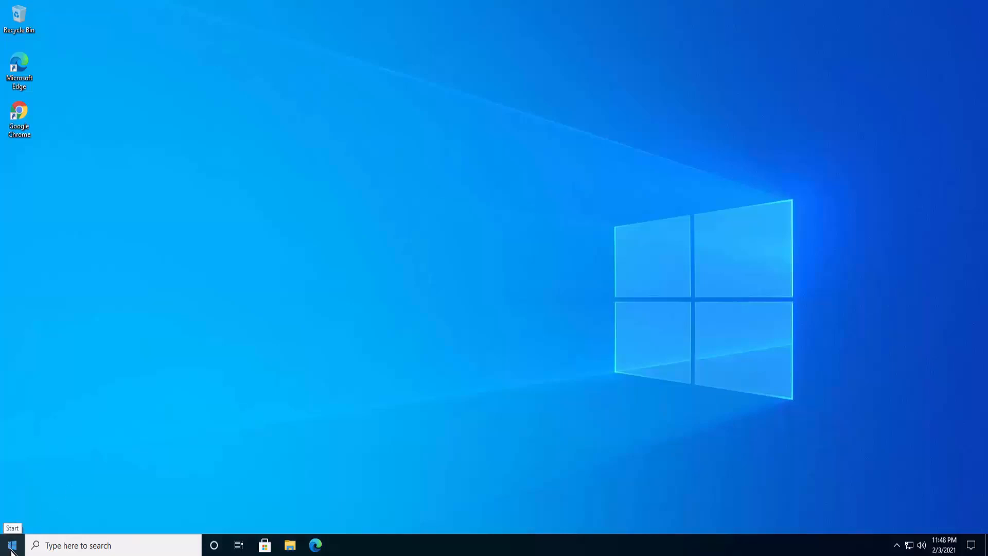
- Search the Start menu for "device"
{"action": "left_click", "coordinate": [11, 545]}
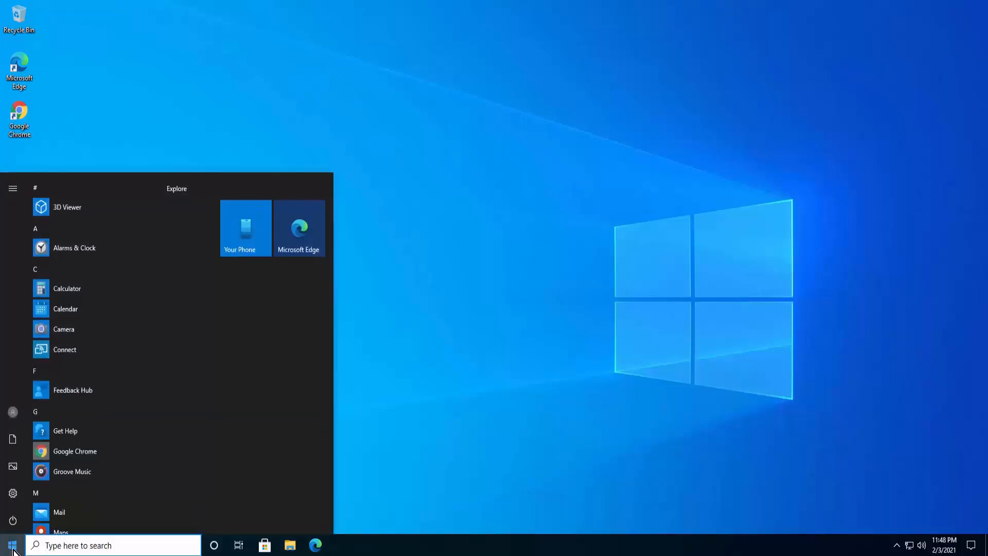
{"action": "type", "text": "device"}
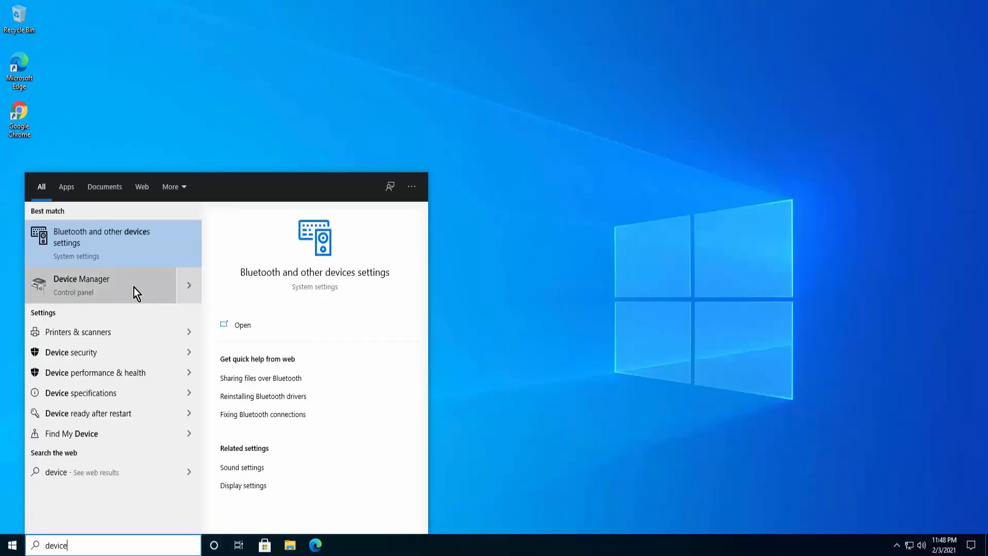
{"action": "mouse_move", "coordinate": [107, 284]}
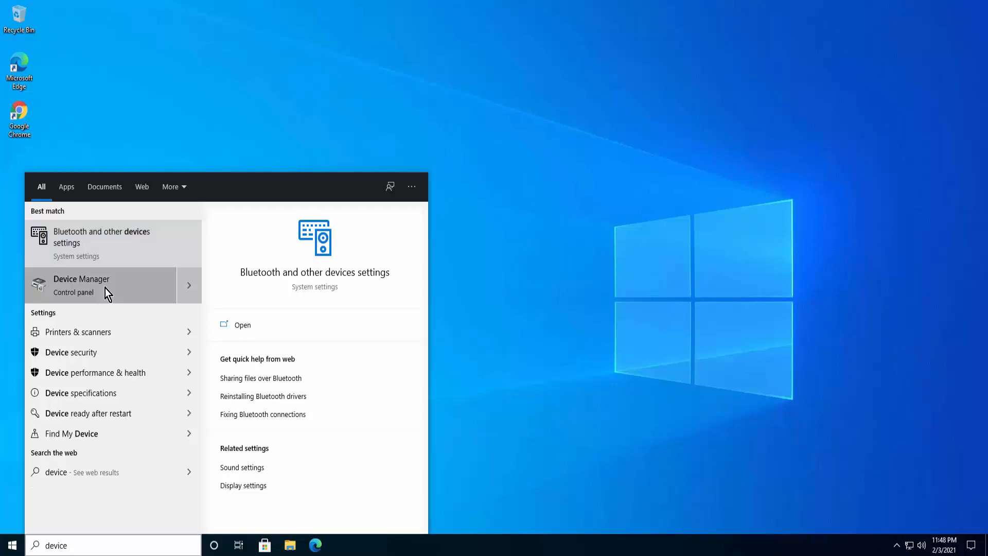
- Update the Microphone driver under Audio inputs and outputs, searching automatically
{"action": "left_click", "coordinate": [81, 284]}
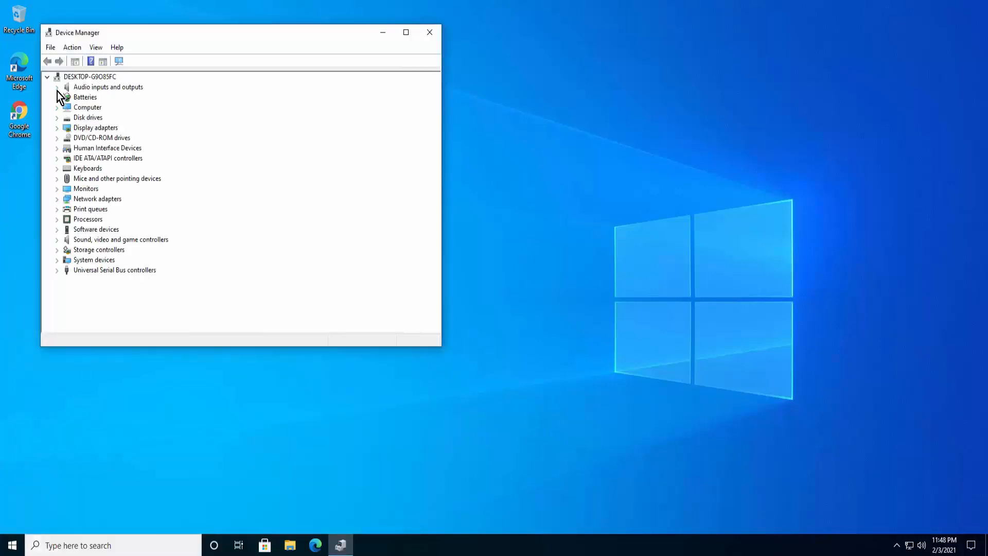
{"action": "left_click", "coordinate": [58, 86]}
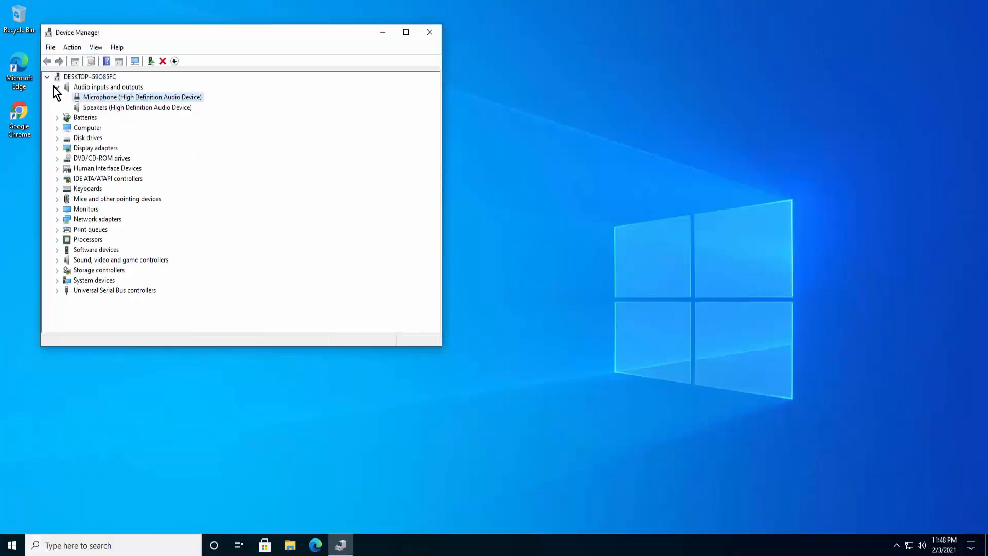
{"action": "left_click", "coordinate": [56, 87]}
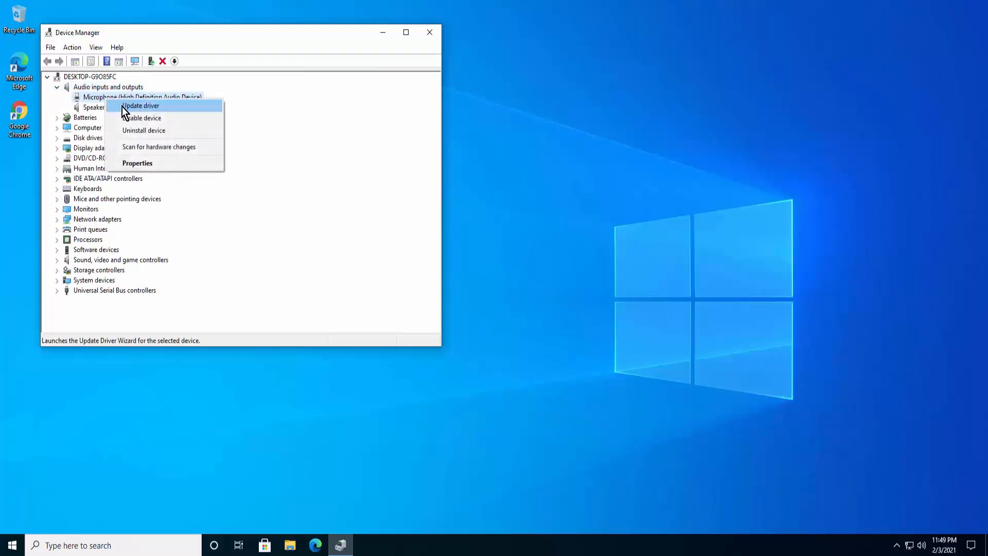
{"action": "left_click", "coordinate": [141, 105]}
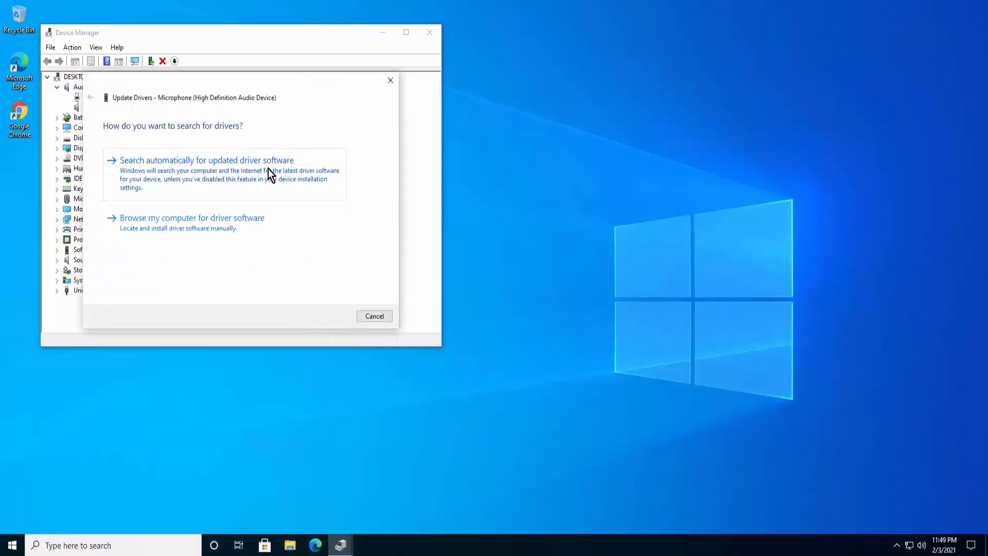
{"action": "left_click", "coordinate": [205, 160]}
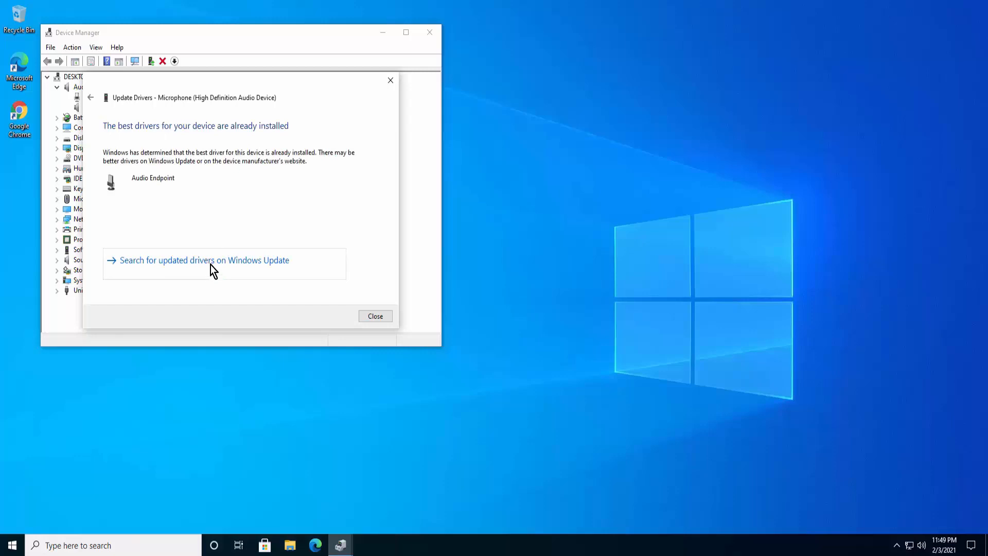
{"action": "mouse_move", "coordinate": [277, 273]}
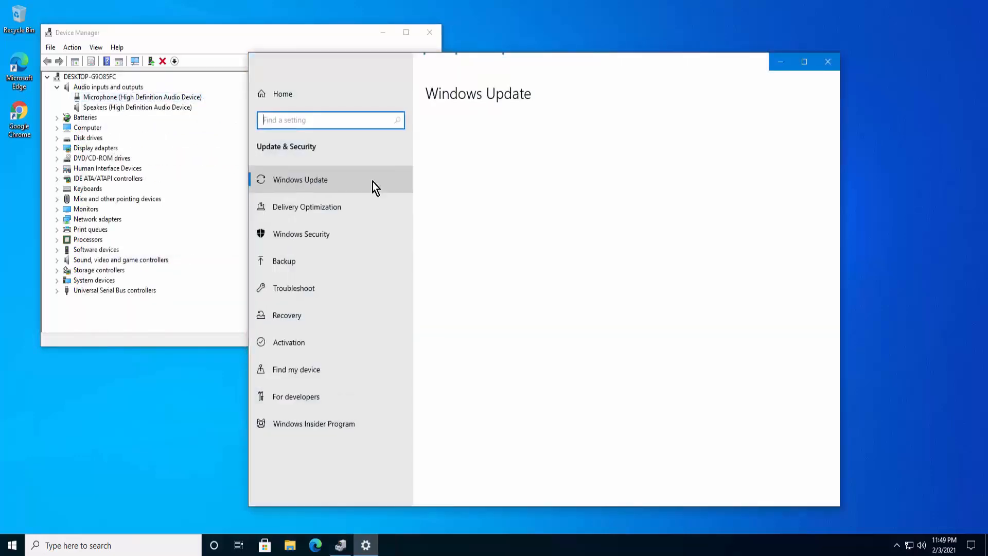
- Confirm Windows Update shows the PC up to date, then close Settings
{"action": "left_click", "coordinate": [300, 179]}
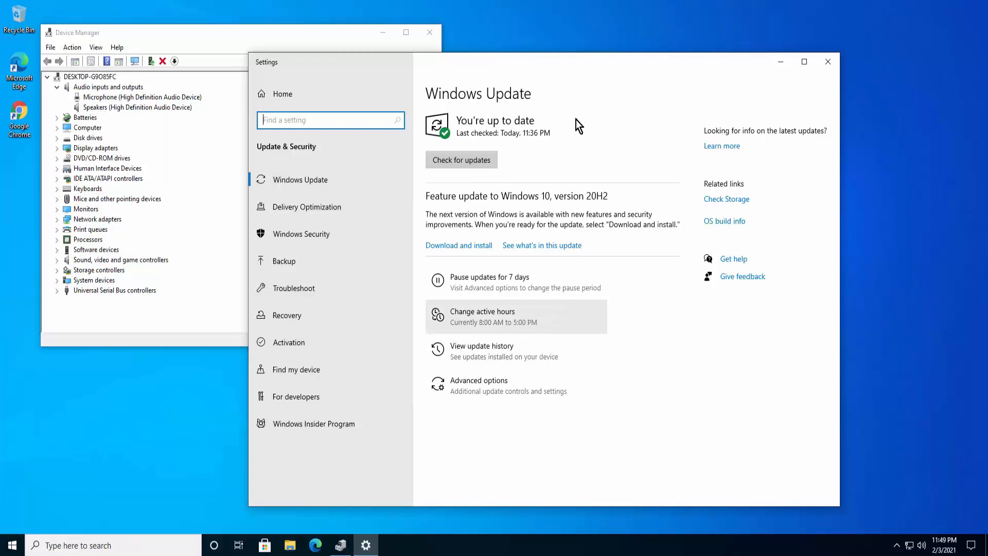
{"action": "mouse_move", "coordinate": [624, 168]}
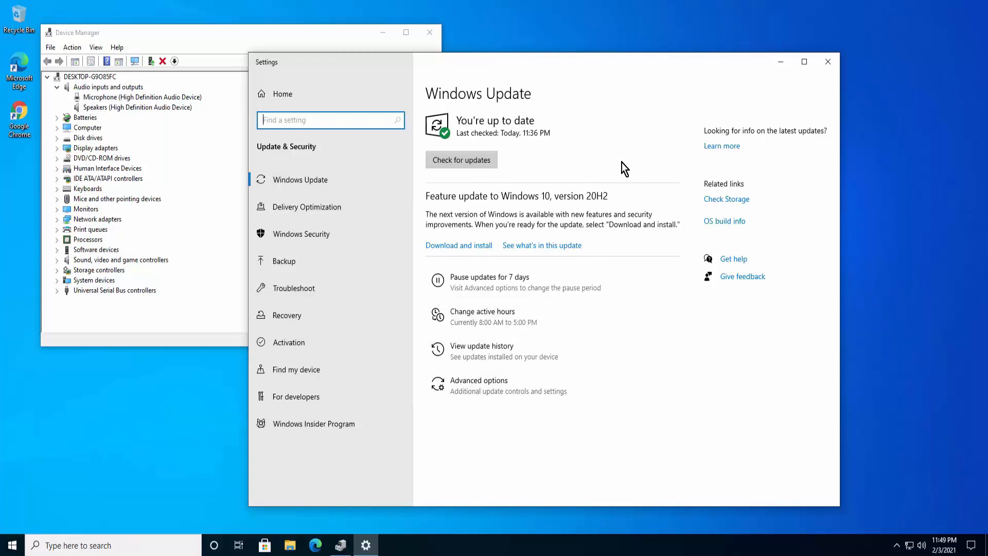
{"action": "mouse_move", "coordinate": [827, 61]}
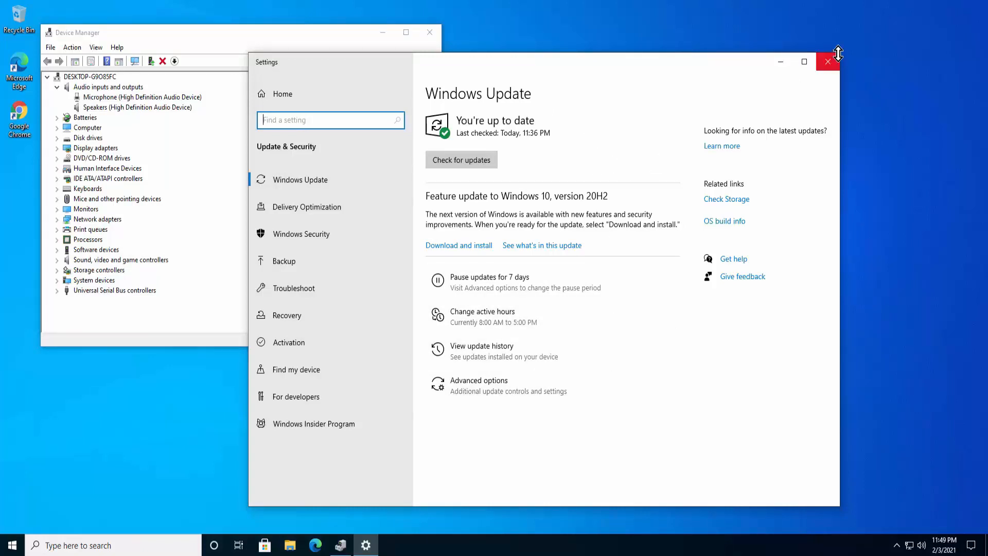
{"action": "left_click", "coordinate": [828, 61]}
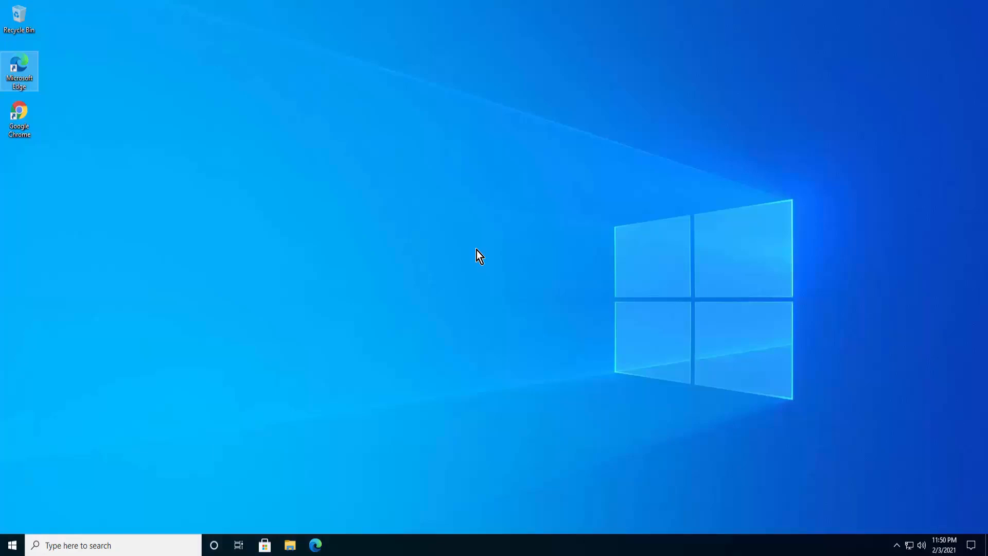
{"action": "mouse_move", "coordinate": [49, 521]}
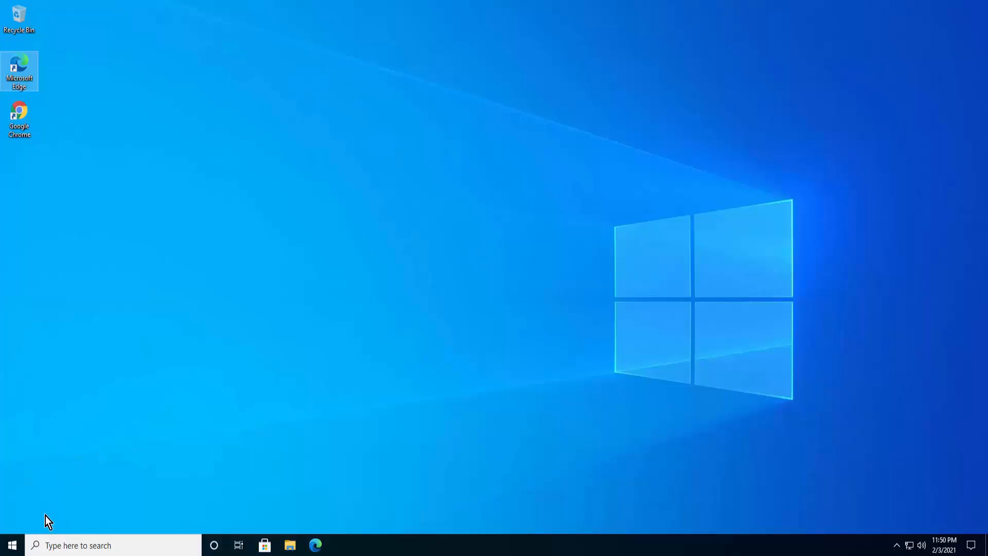
- Search the Start menu for "control Panel"
{"action": "left_click", "coordinate": [12, 544]}
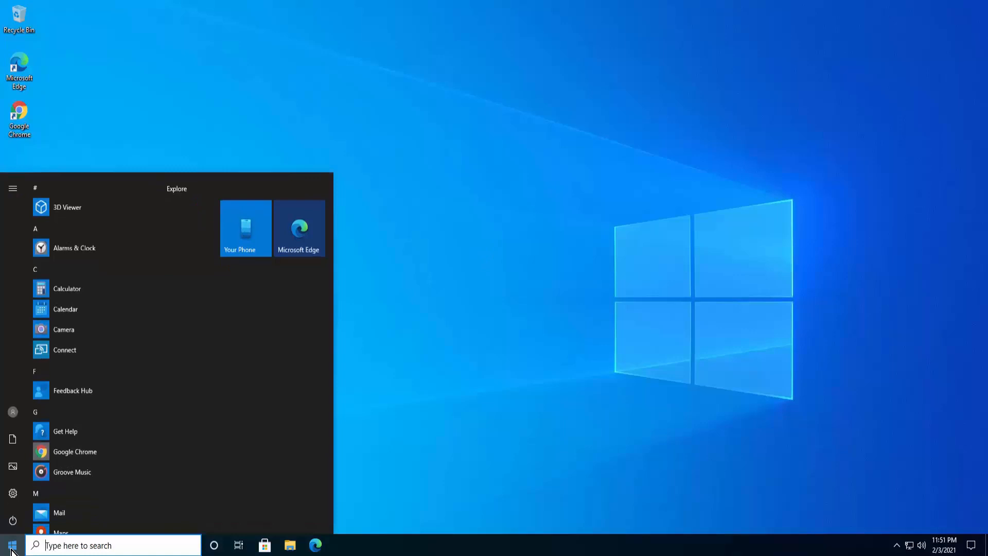
{"action": "mouse_move", "coordinate": [419, 415]}
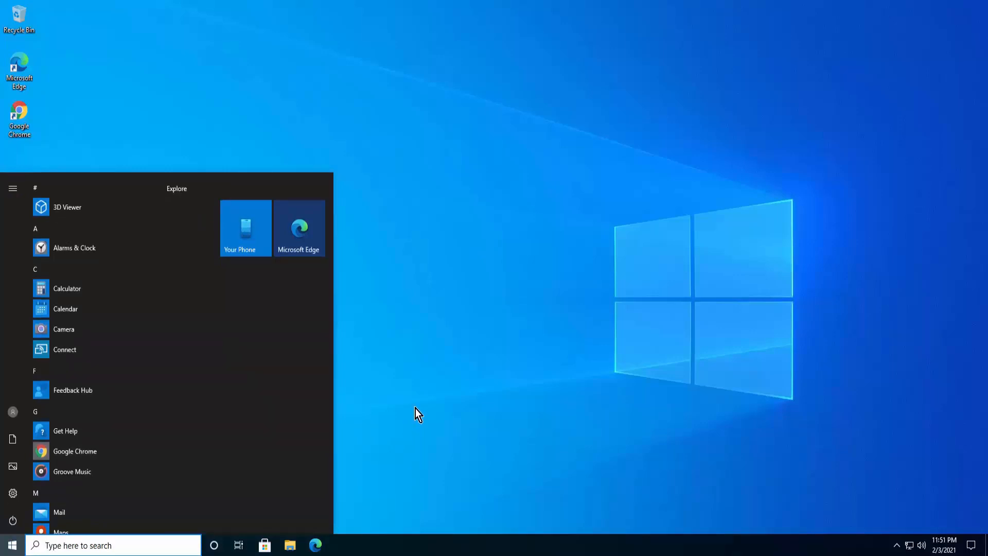
{"action": "type", "text": "control Panel"}
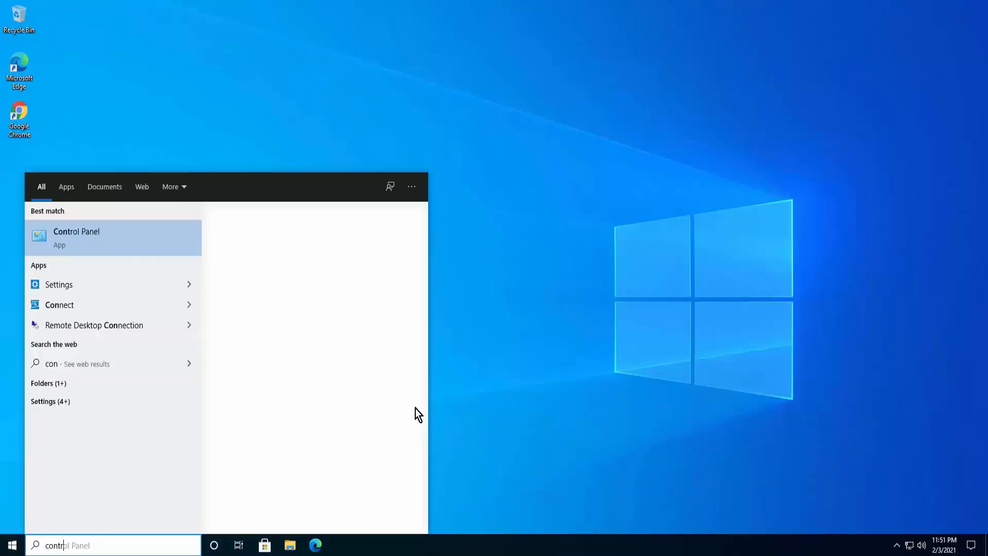
- Go to System and Security > Power Options > power buttons, unlocking unavailable settings
{"action": "left_click", "coordinate": [76, 238]}
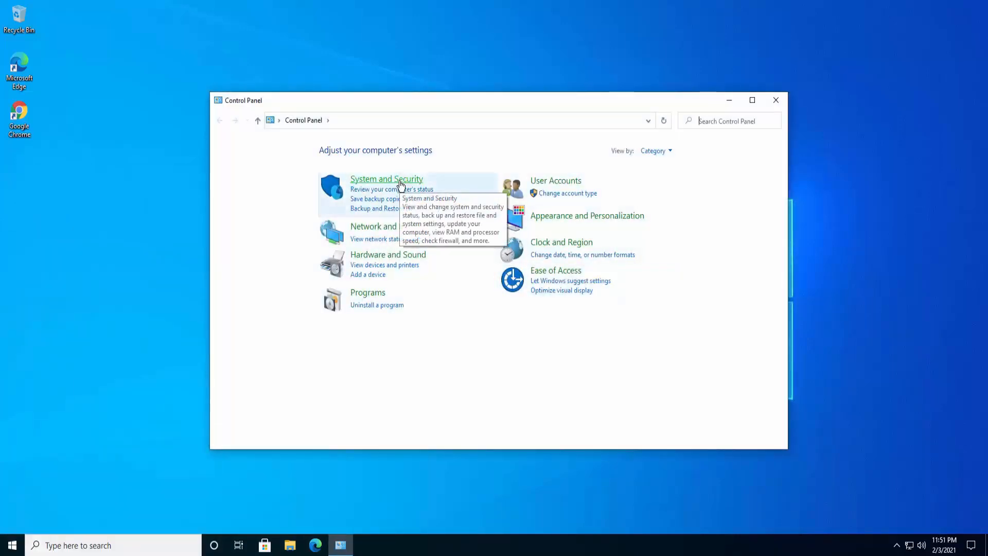
{"action": "mouse_move", "coordinate": [446, 341]}
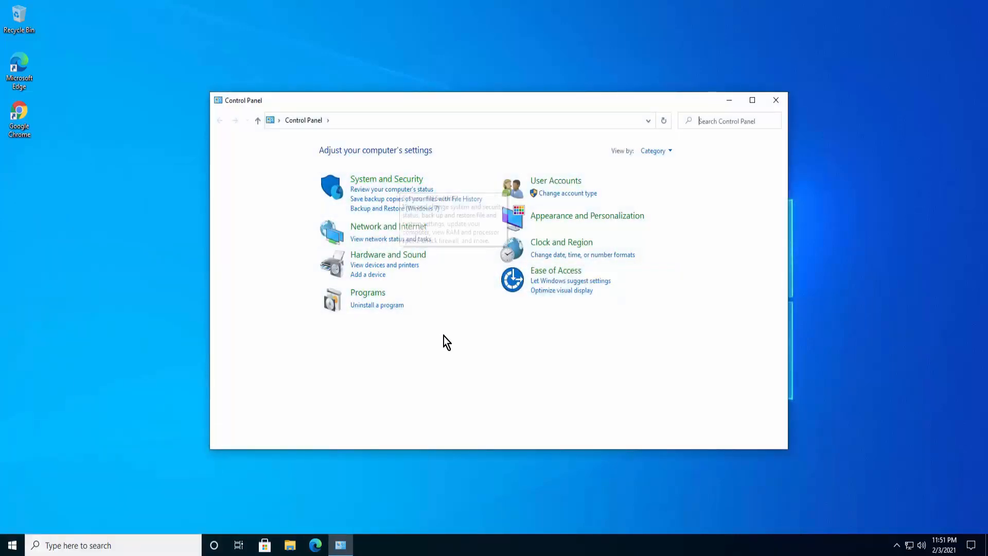
{"action": "mouse_move", "coordinate": [669, 156]}
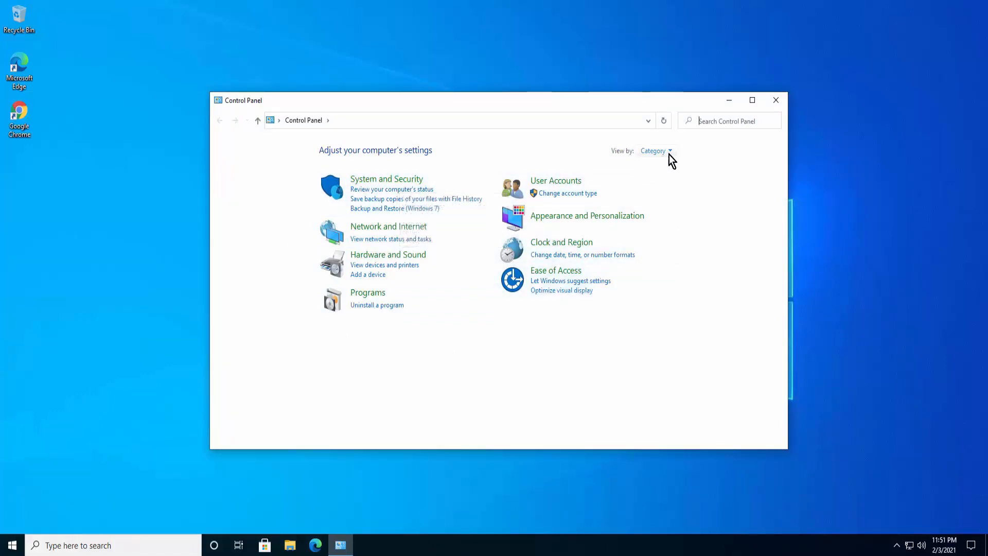
{"action": "left_click", "coordinate": [656, 151]}
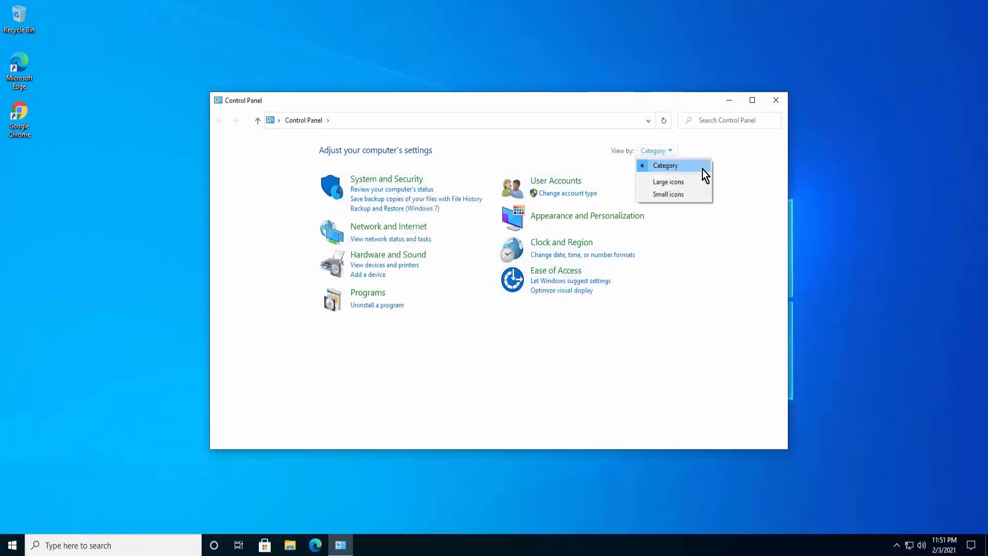
{"action": "mouse_move", "coordinate": [386, 179]}
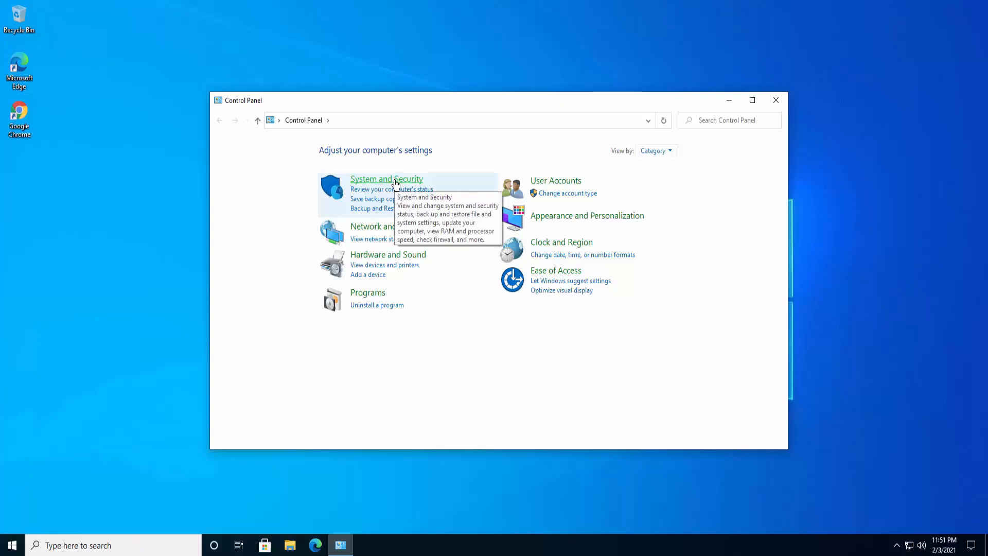
{"action": "left_click", "coordinate": [386, 179]}
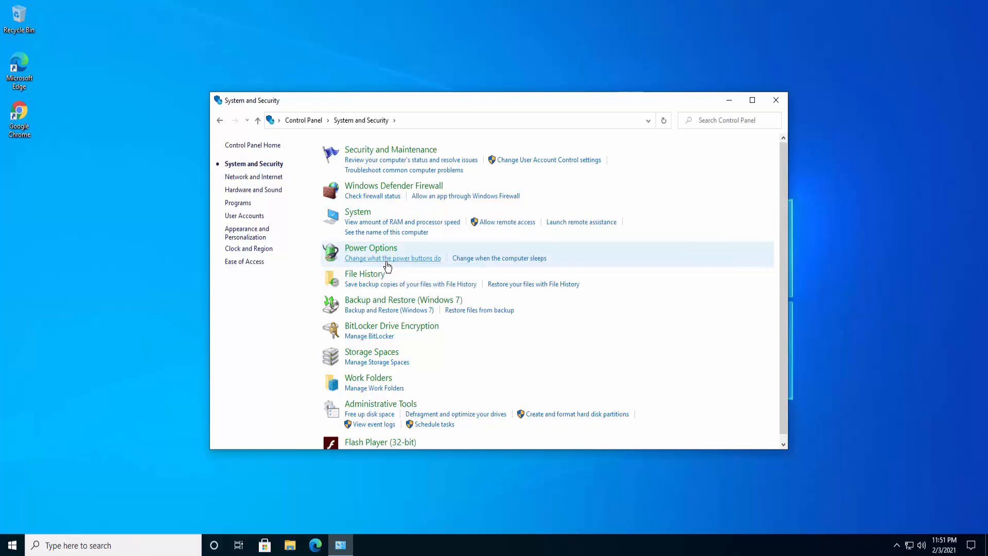
{"action": "left_click", "coordinate": [392, 258]}
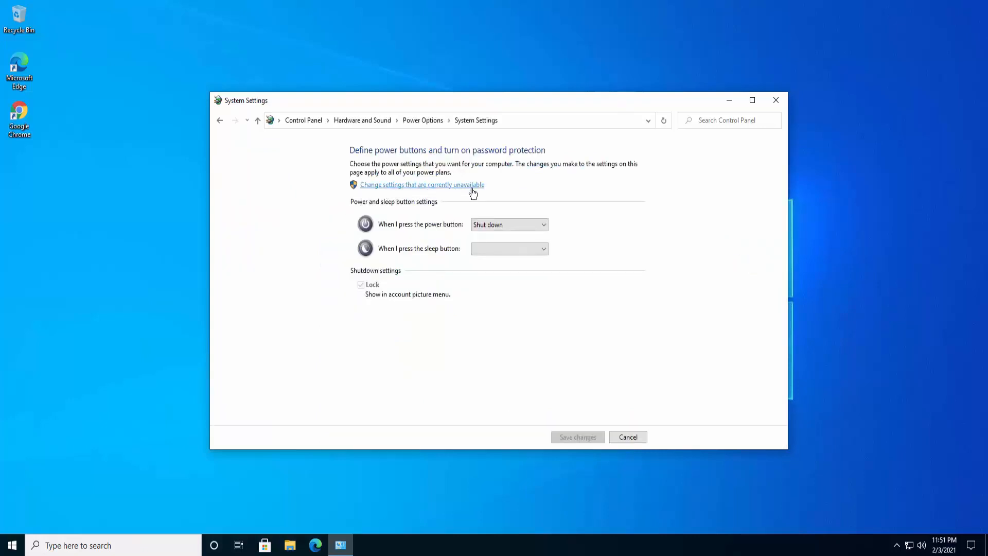
{"action": "left_click", "coordinate": [421, 185]}
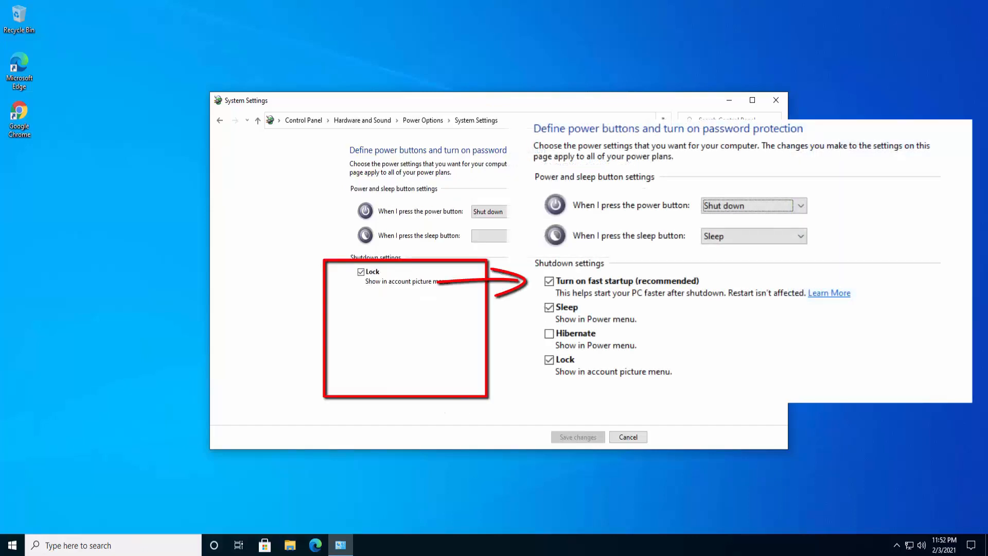
{"action": "mouse_move", "coordinate": [405, 323]}
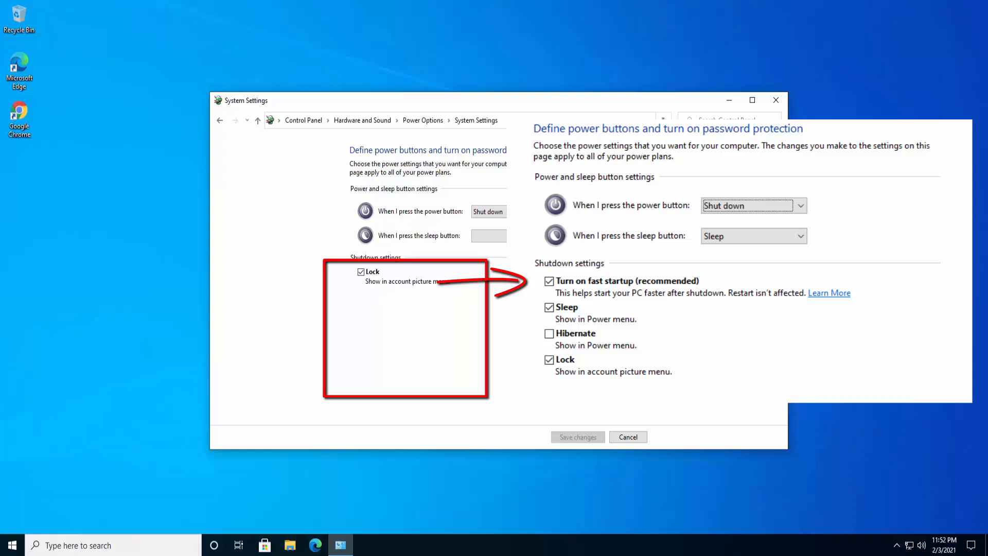
{"action": "mouse_move", "coordinate": [468, 328]}
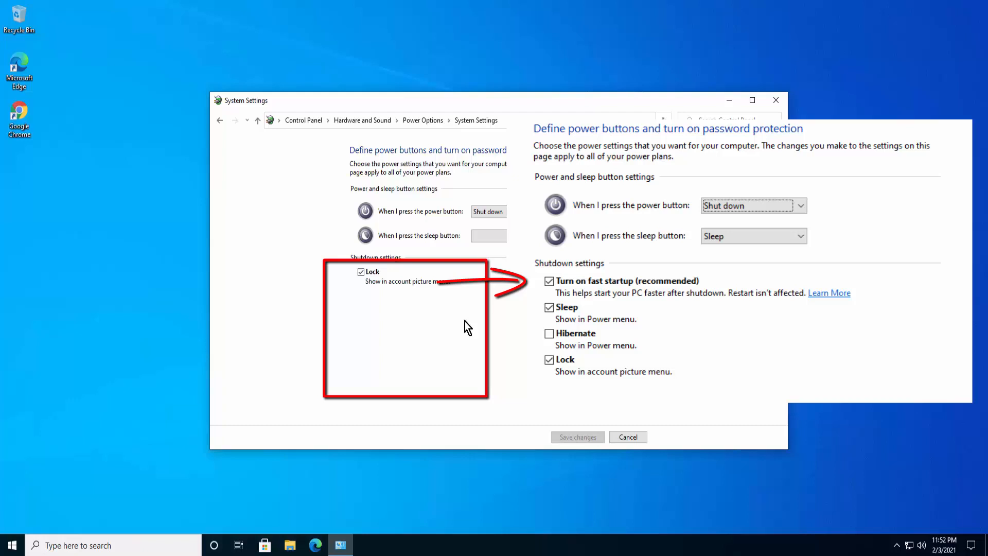
{"action": "mouse_move", "coordinate": [504, 418]}
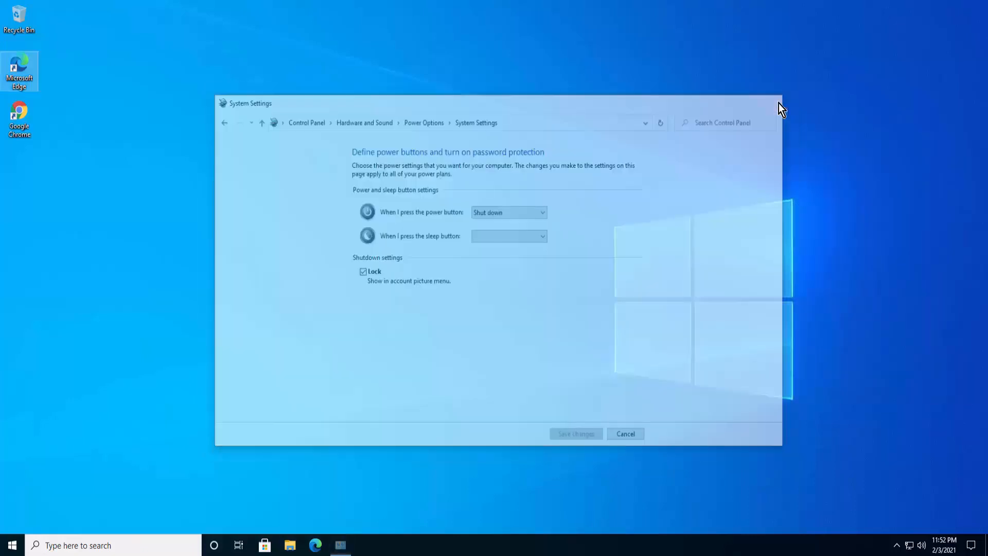
- Close the power settings window without saving
{"action": "left_click", "coordinate": [624, 433]}
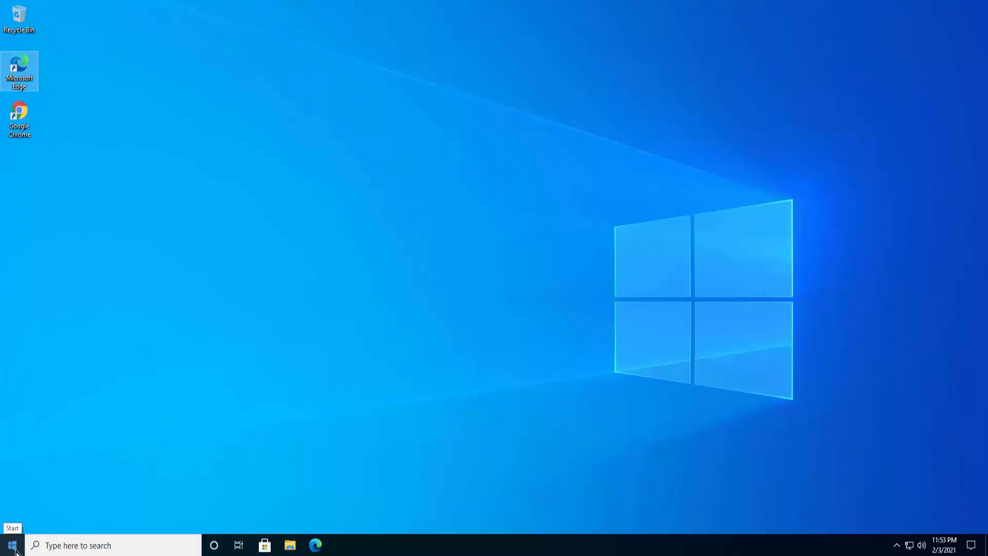
- Launch Device Manager and select the Intel PRO/1000 MT Desktop Adapter under Network adapters
{"action": "left_click", "coordinate": [11, 545]}
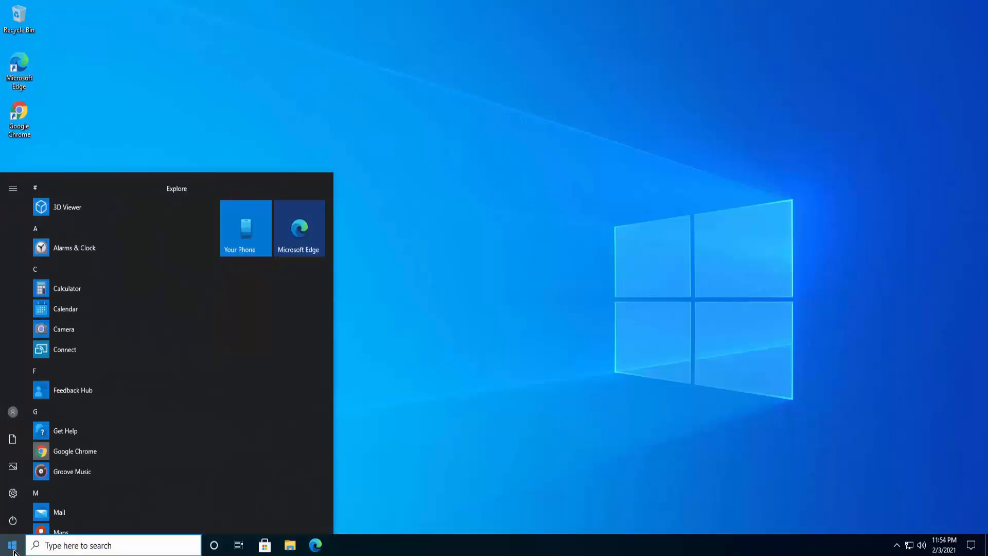
{"action": "type", "text": "device Manager"}
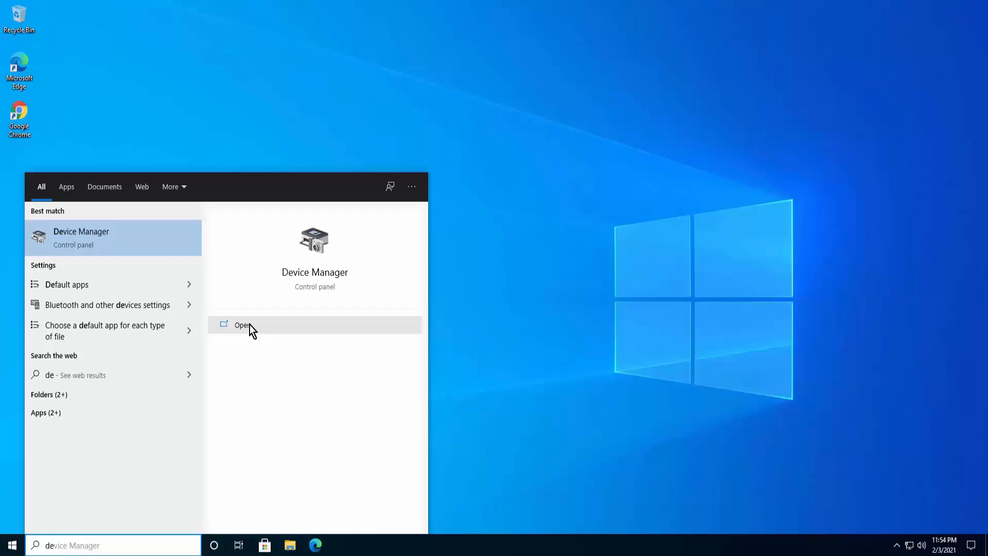
{"action": "left_click", "coordinate": [242, 325]}
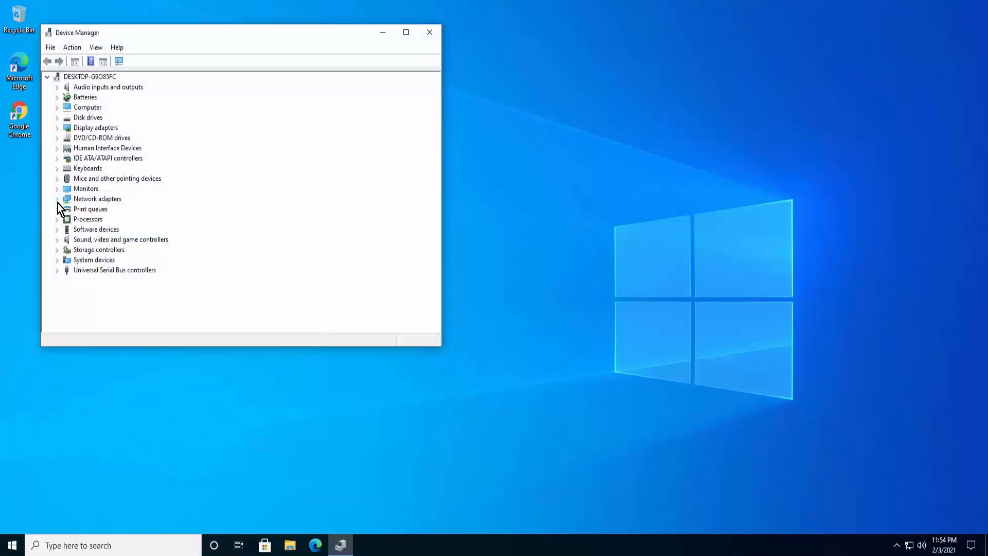
{"action": "left_click", "coordinate": [57, 198]}
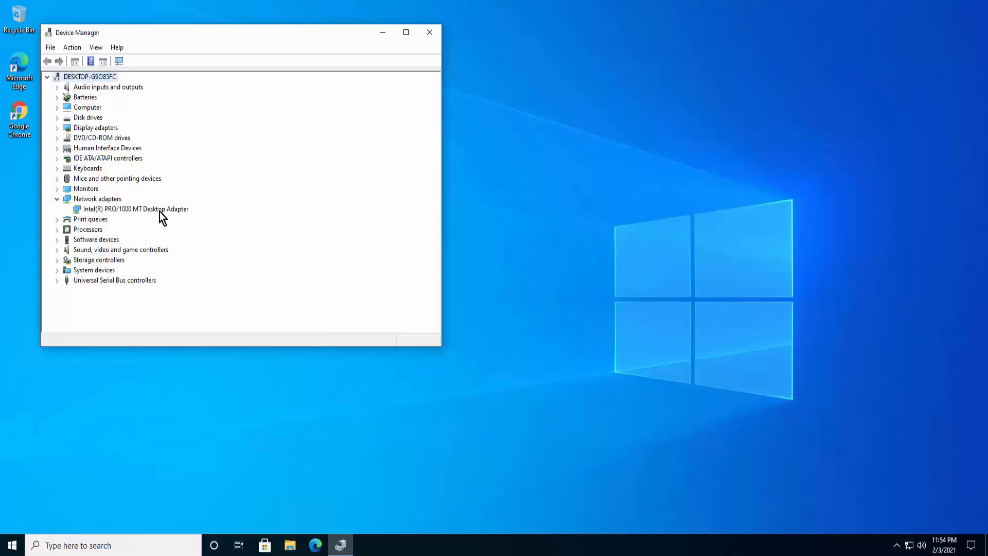
{"action": "left_click", "coordinate": [135, 208]}
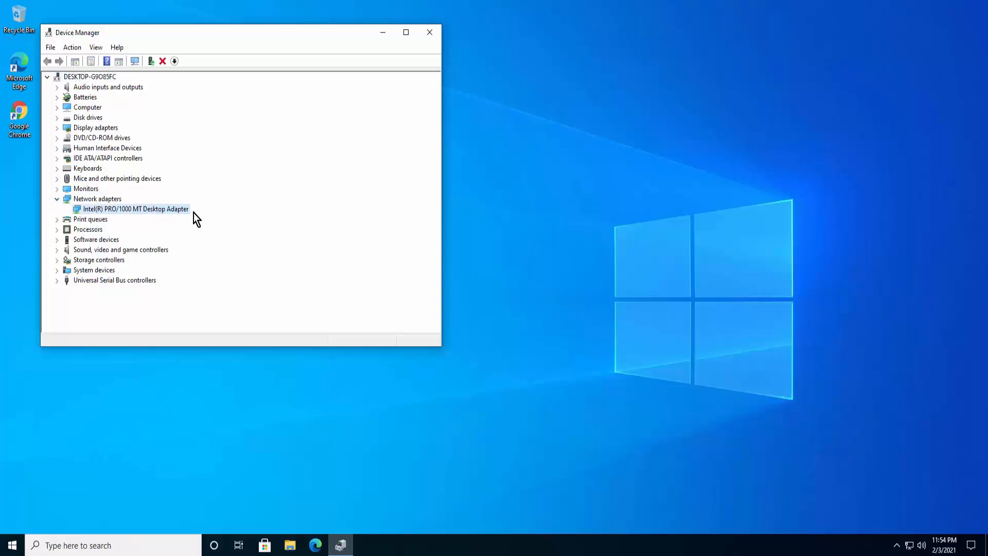
{"action": "mouse_move", "coordinate": [227, 222]}
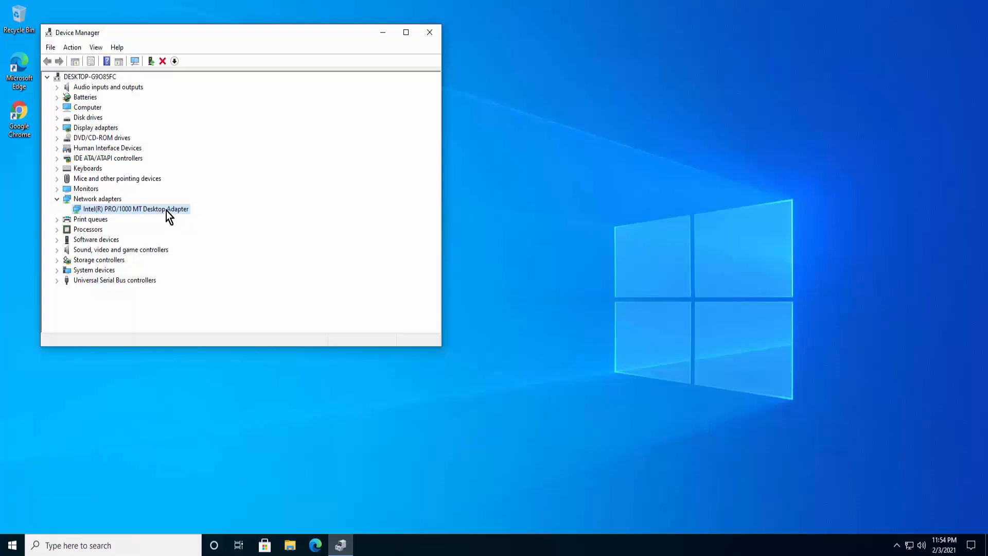
- Set the Intel adapter's advanced property value to Disabled in its Properties
{"action": "right_click", "coordinate": [135, 208]}
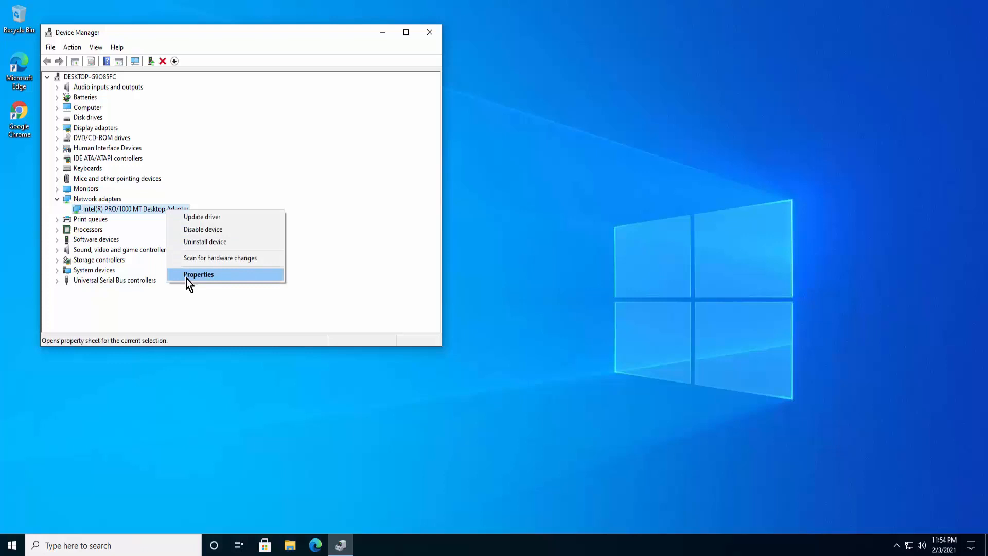
{"action": "left_click", "coordinate": [197, 275]}
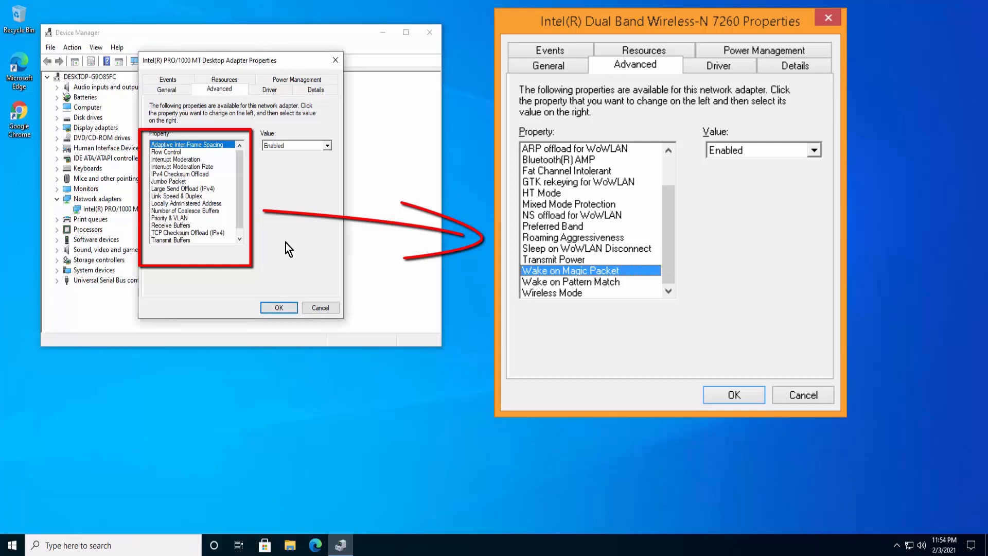
{"action": "left_click", "coordinate": [327, 145]}
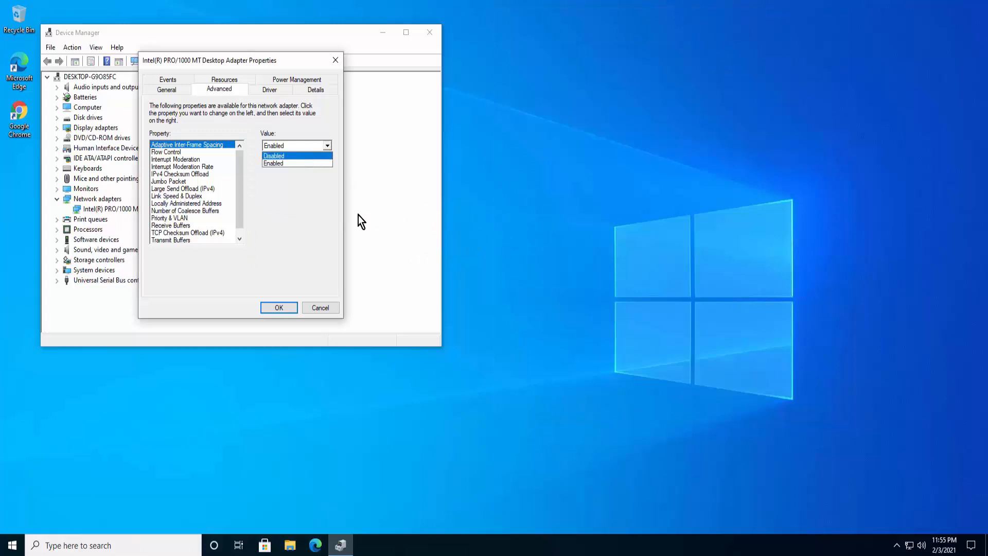
{"action": "left_click", "coordinate": [272, 163]}
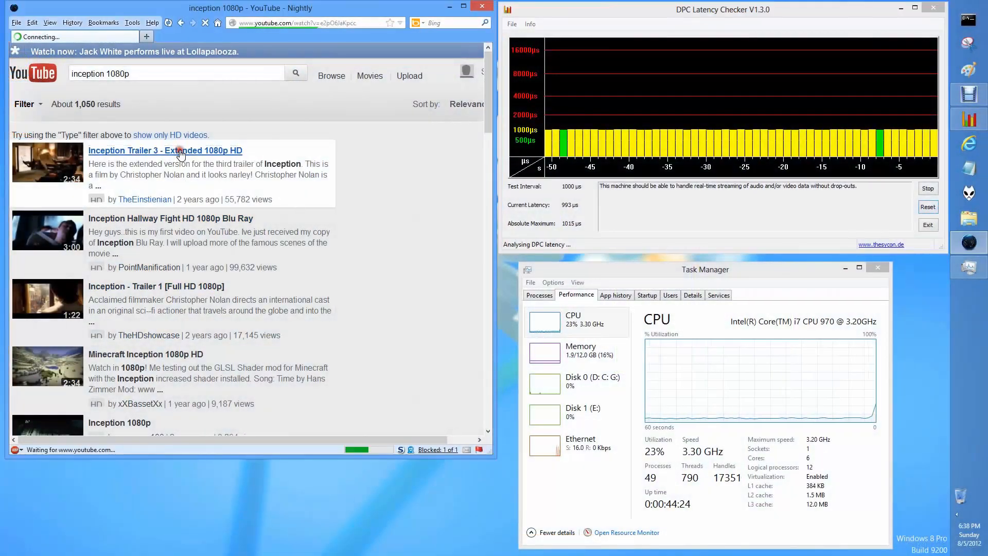
- Play the Inception Trailer 3 video while DPC Latency Checker measures latency
{"action": "left_click", "coordinate": [165, 150]}
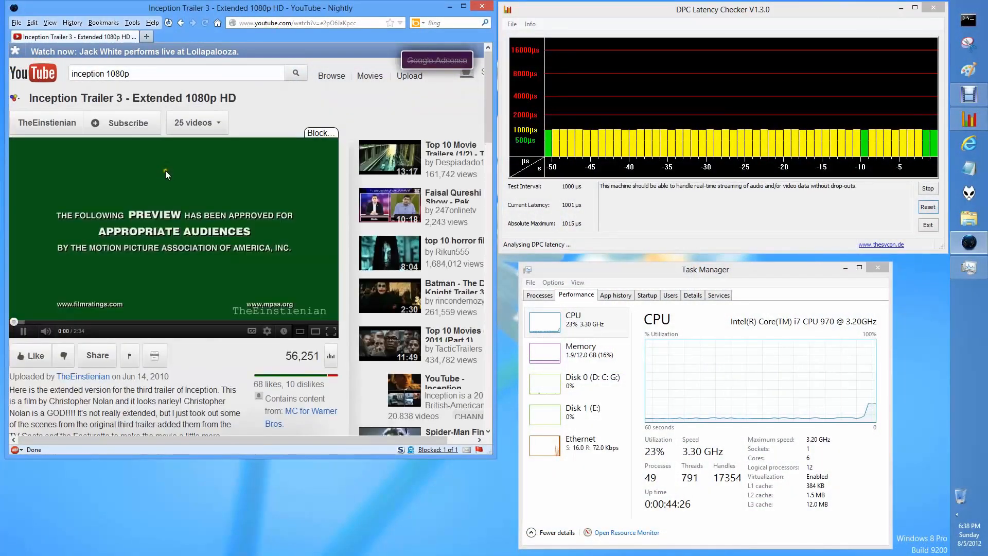
{"action": "left_click", "coordinate": [267, 331]}
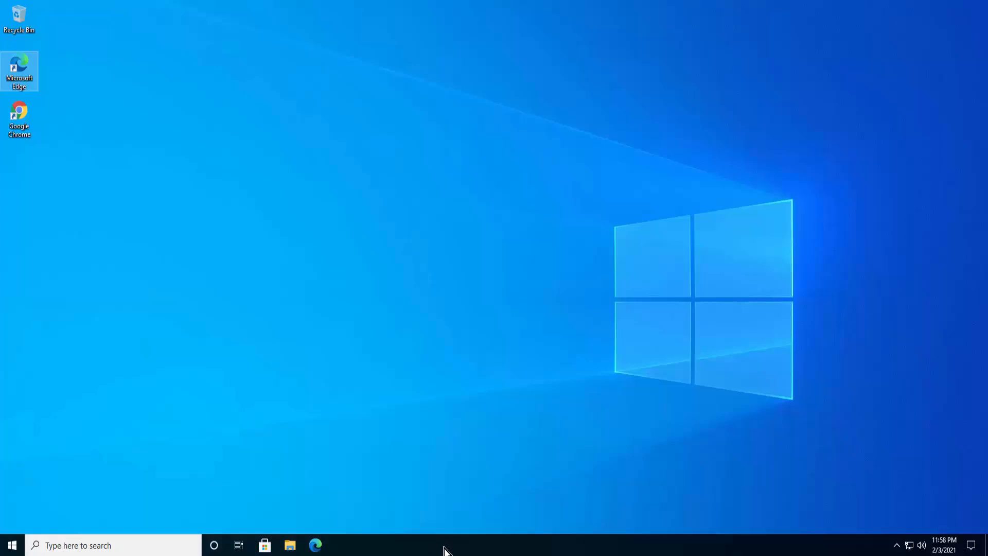
{"action": "right_click", "coordinate": [444, 545]}
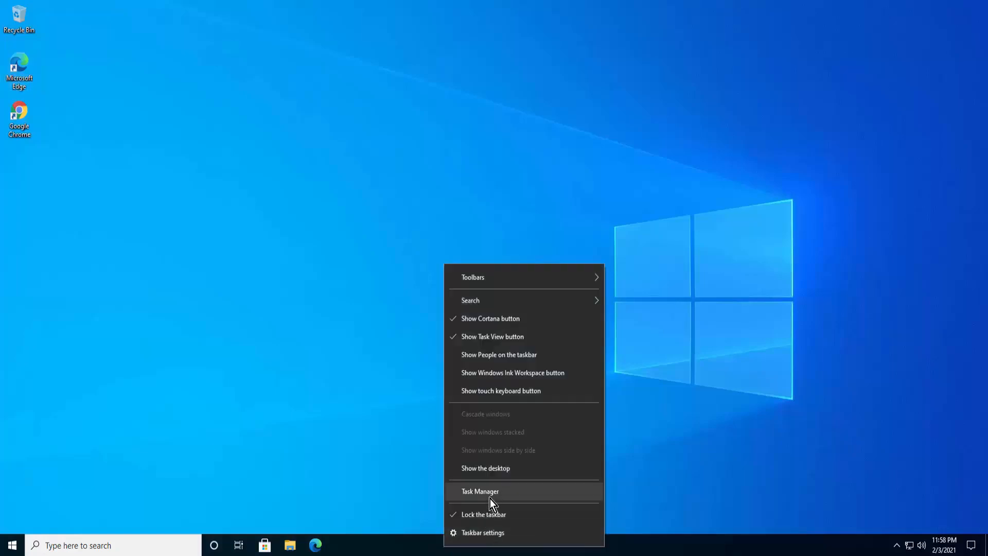
{"action": "left_click", "coordinate": [480, 491]}
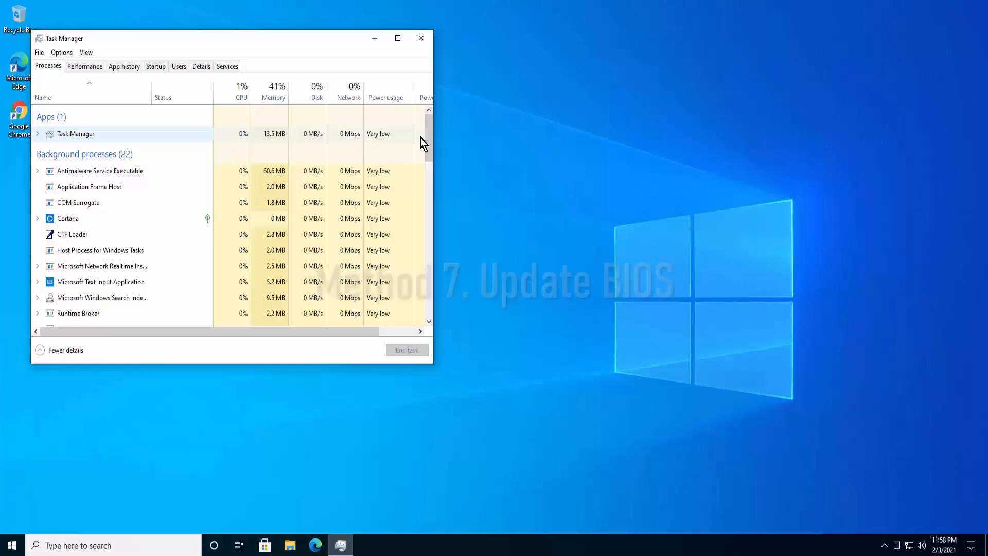
{"action": "left_click", "coordinate": [421, 38]}
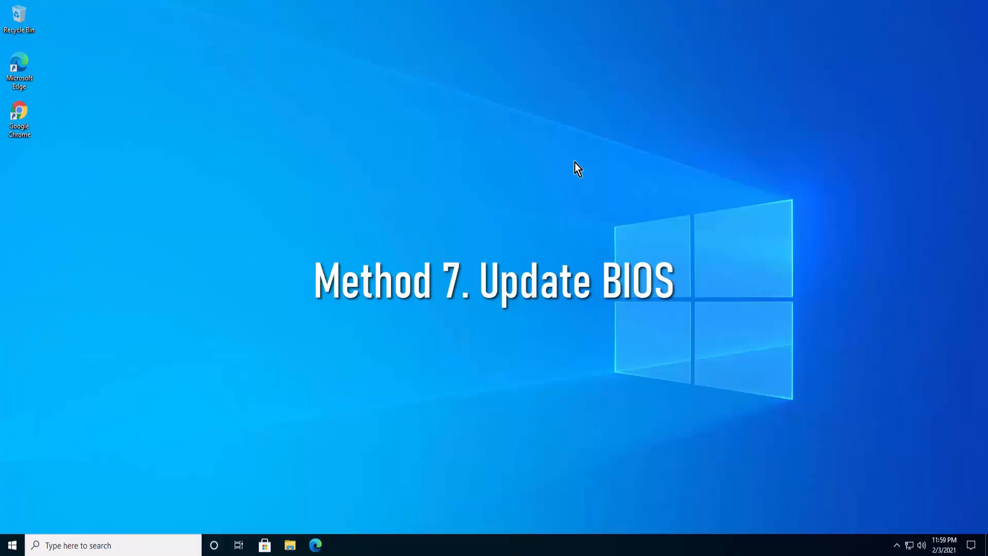